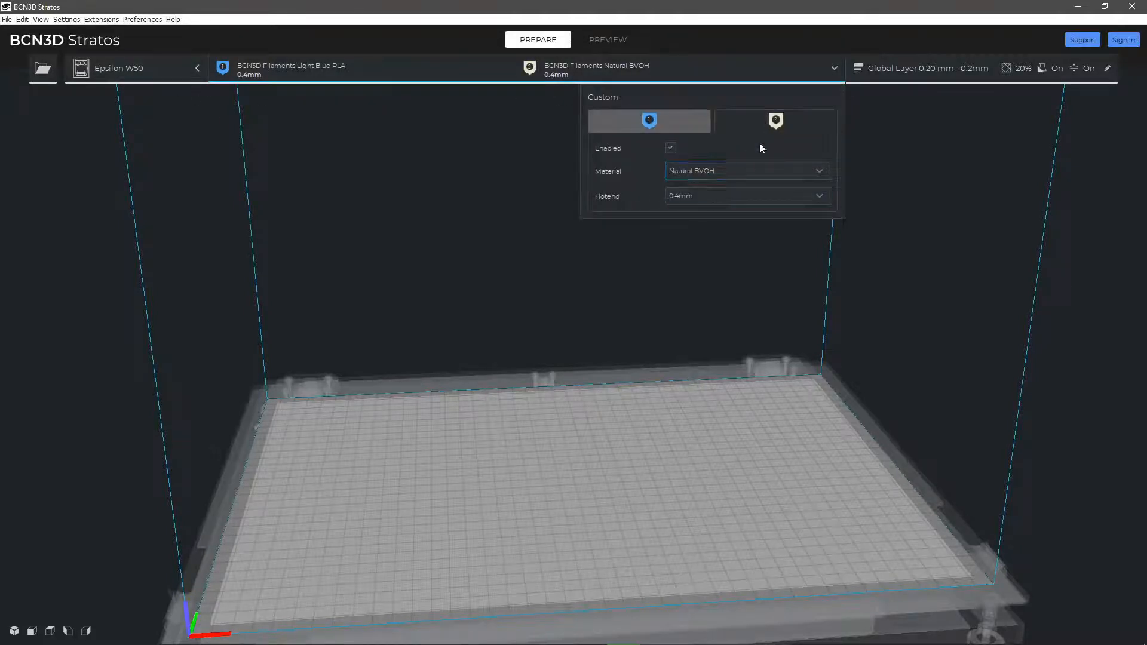
# Bring up the recommended print settings from the Global Layer settings bar
pyautogui.click(923, 68)
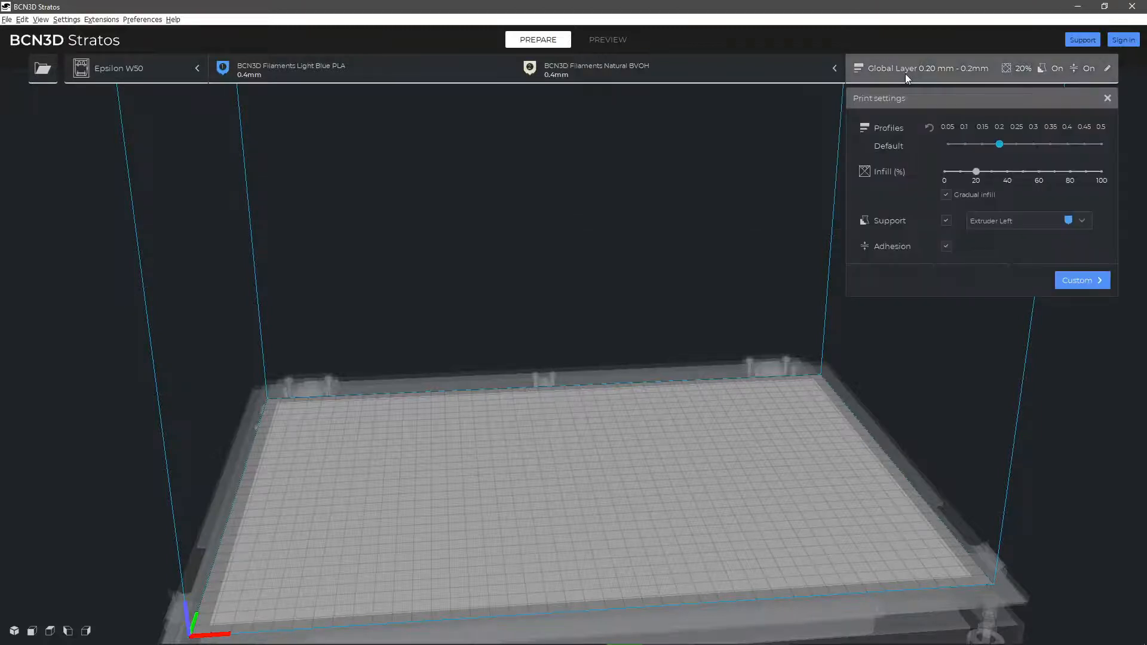
pyautogui.click(946, 195)
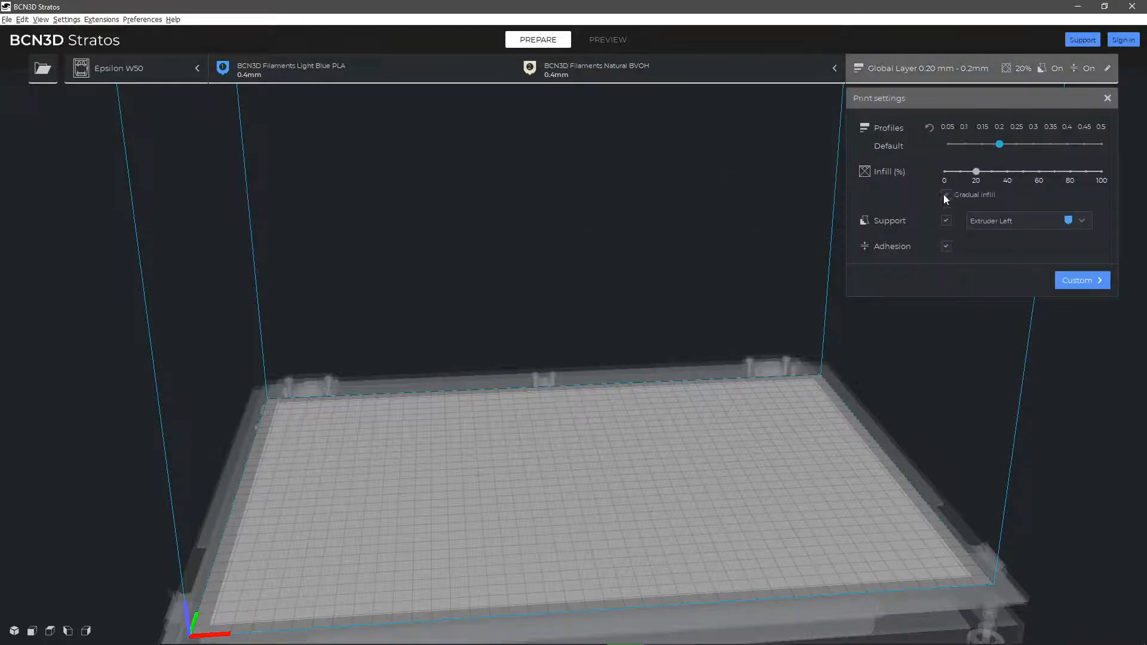
# In Custom settings, set the Material printing temperature to 220 °C and show the profile options
pyautogui.click(1080, 280)
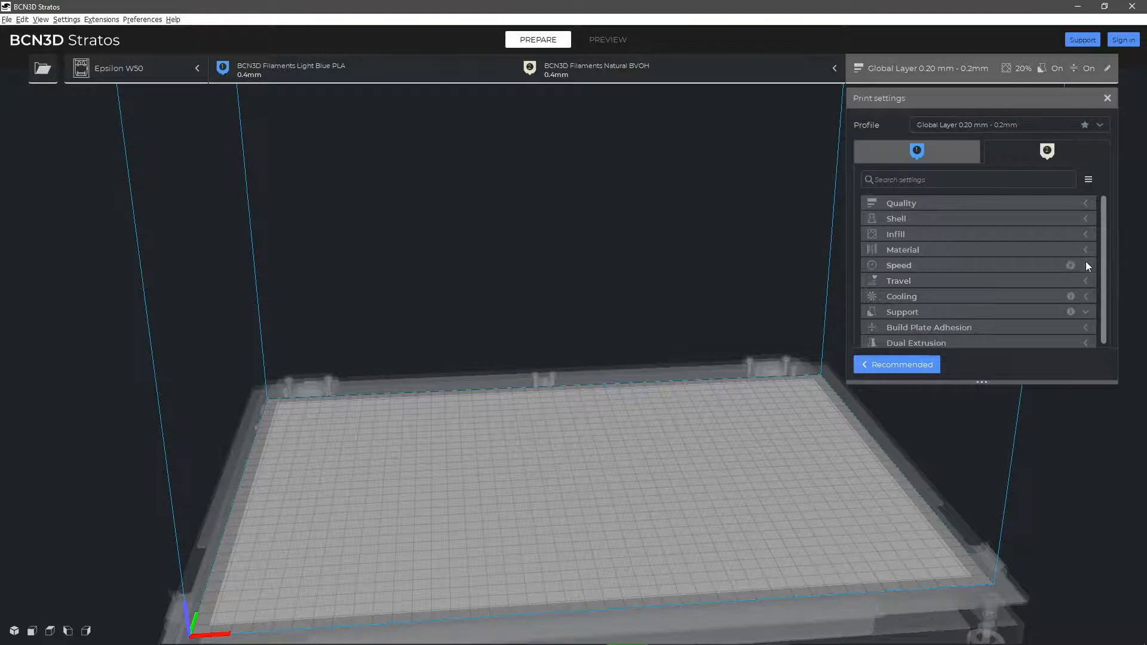
pyautogui.click(904, 249)
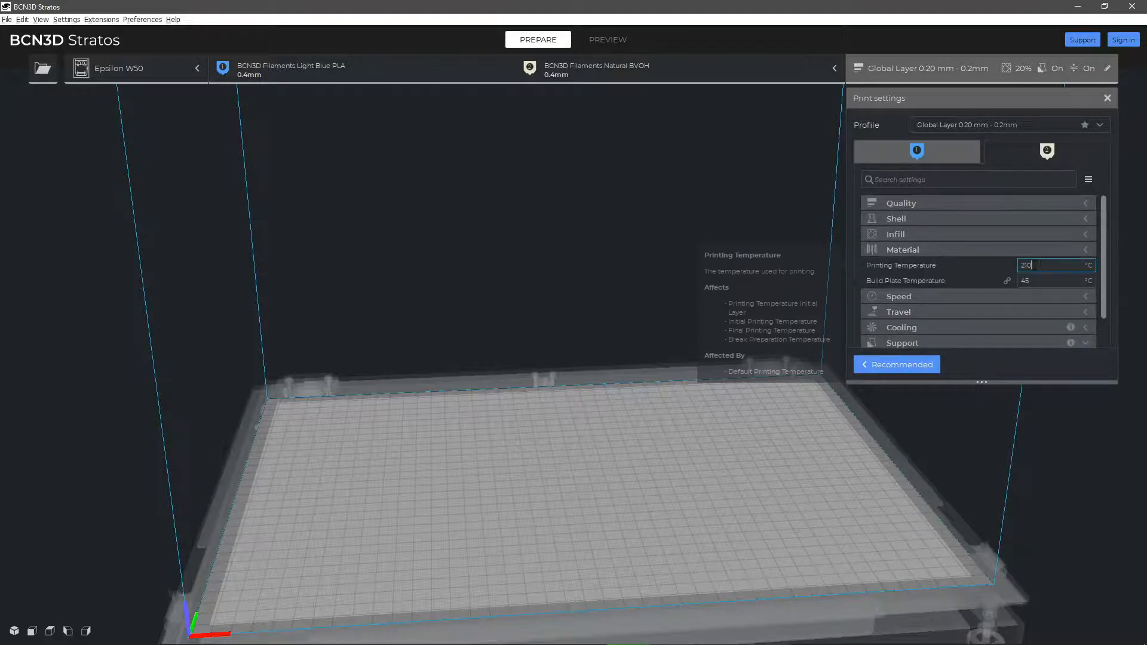
pyautogui.write('220')
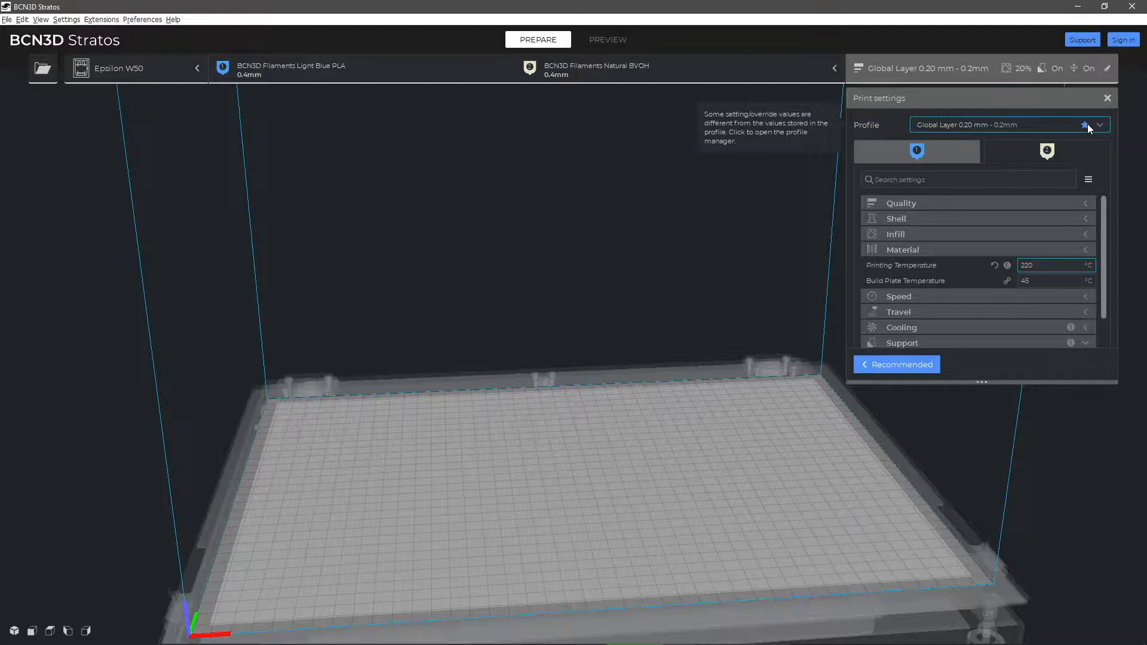
pyautogui.click(1100, 125)
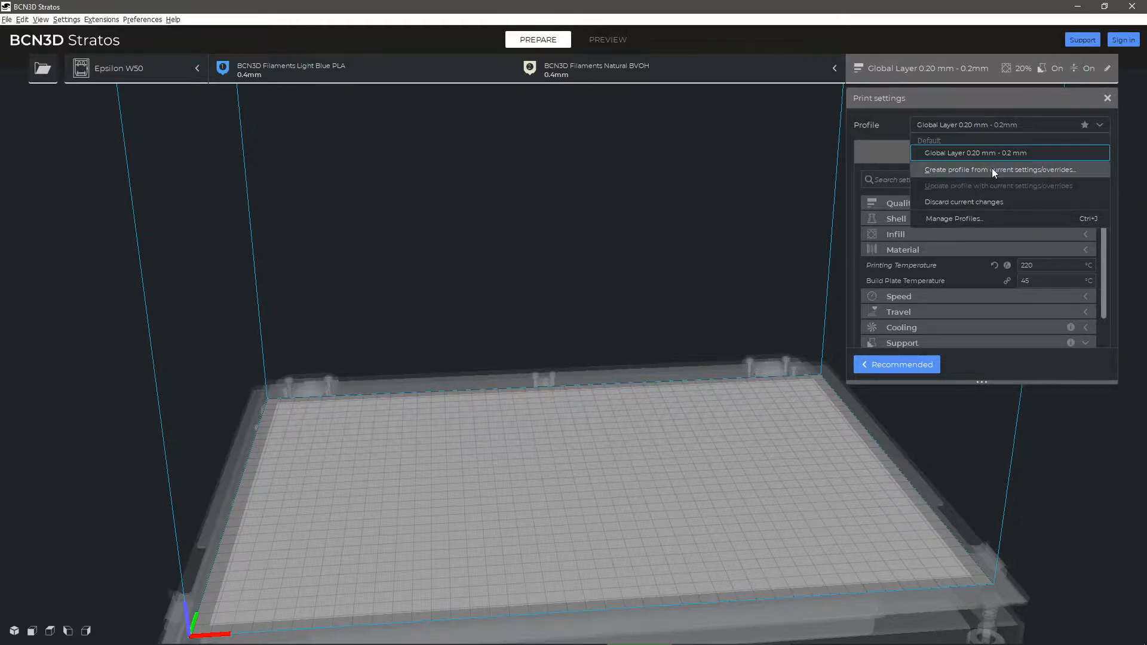
# Create a profile named 'myProfile' from the current settings and make it active
pyautogui.click(999, 169)
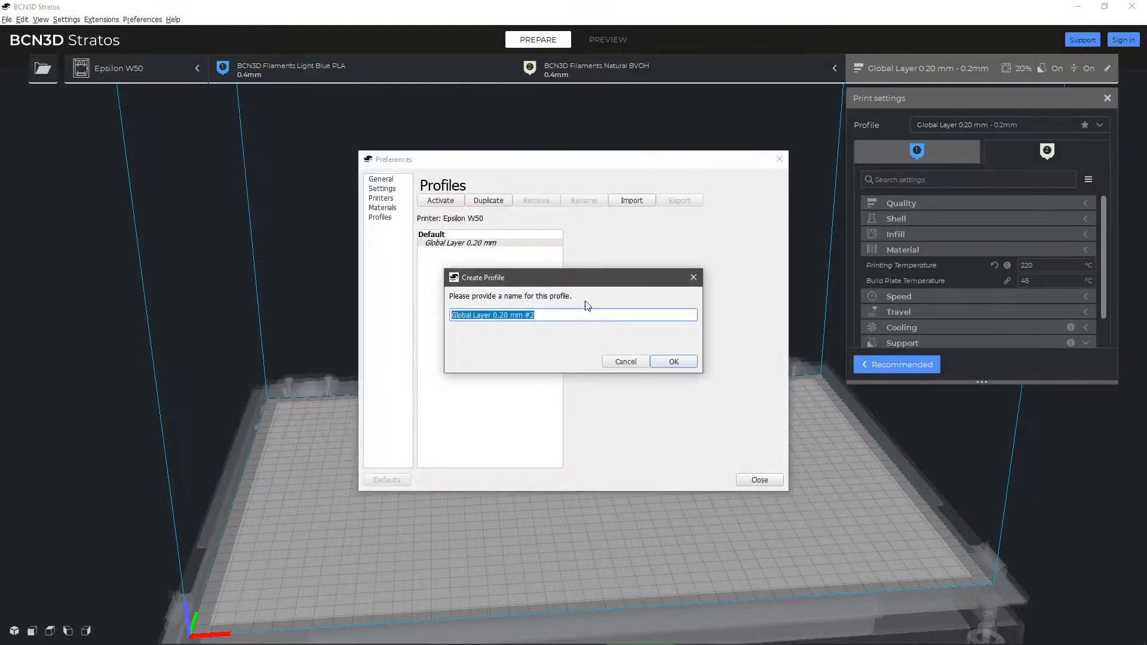
pyautogui.write('m')
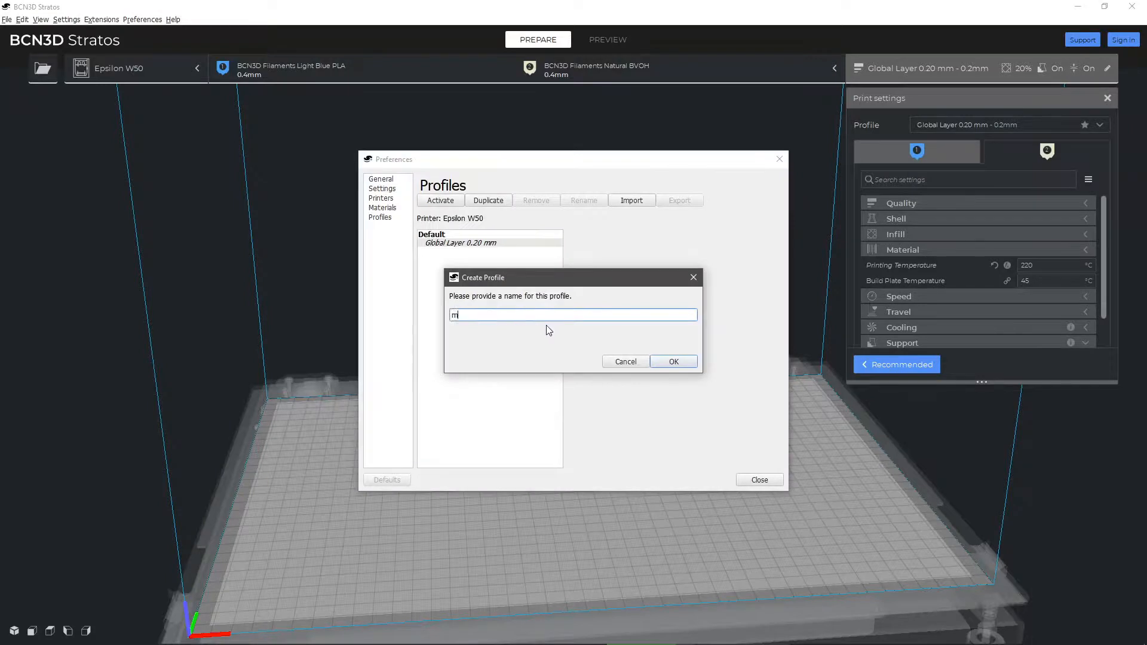
pyautogui.write('yProfile')
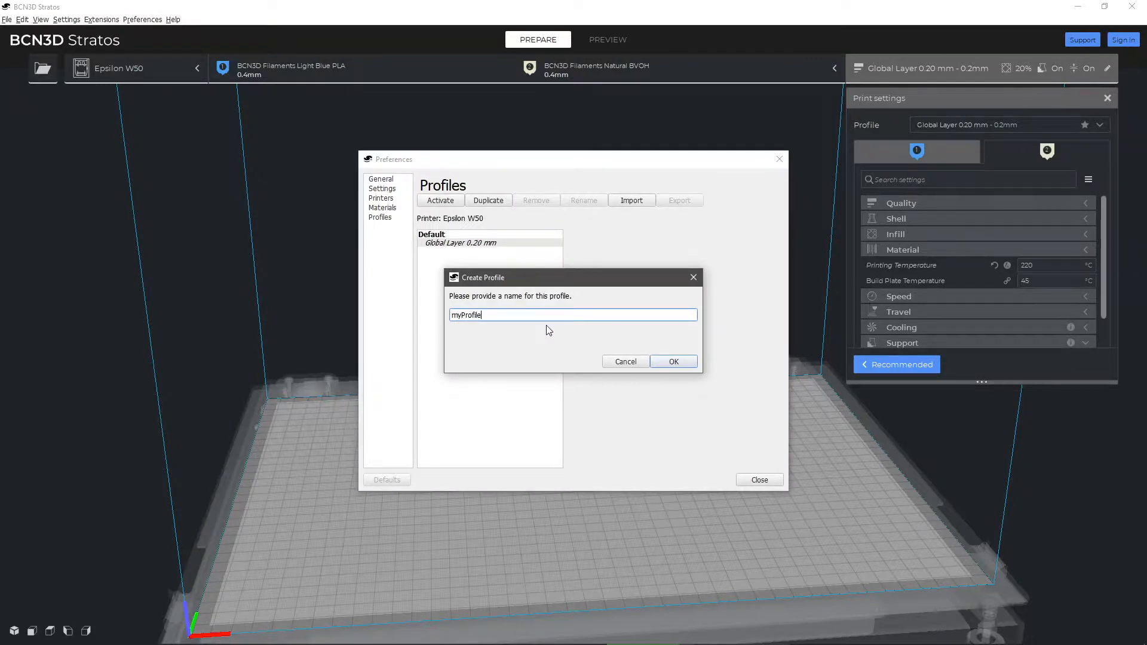
pyautogui.click(672, 361)
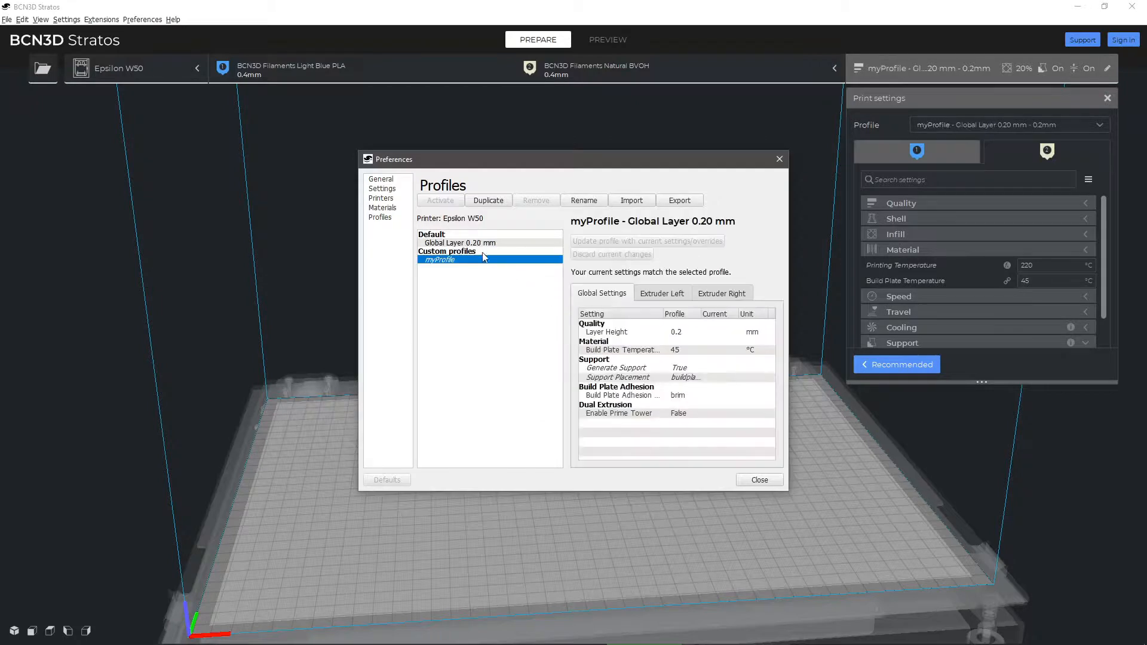